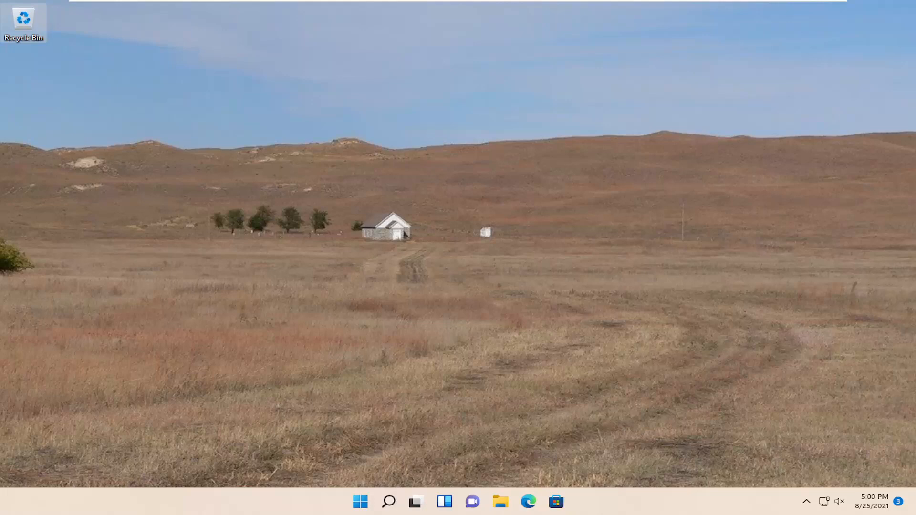
{"action": "mouse_move", "coordinate": [398, 278]}
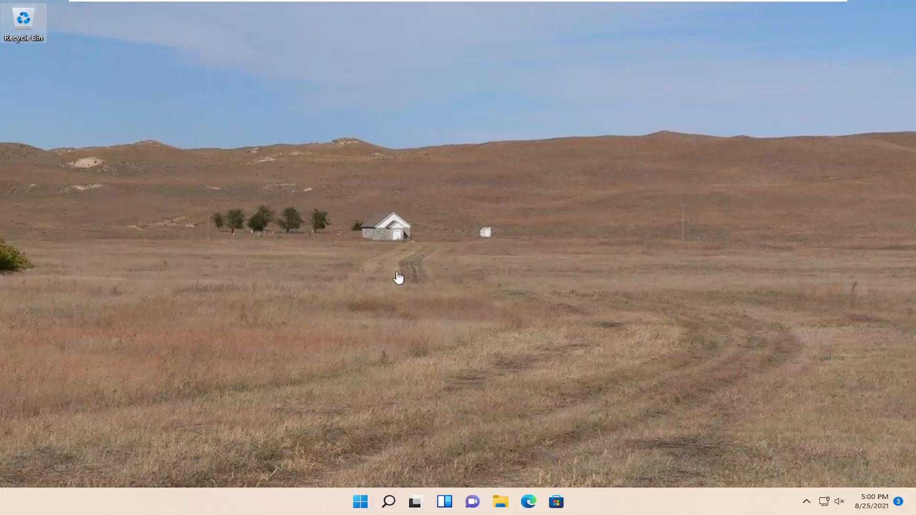
{"action": "mouse_move", "coordinate": [398, 483]}
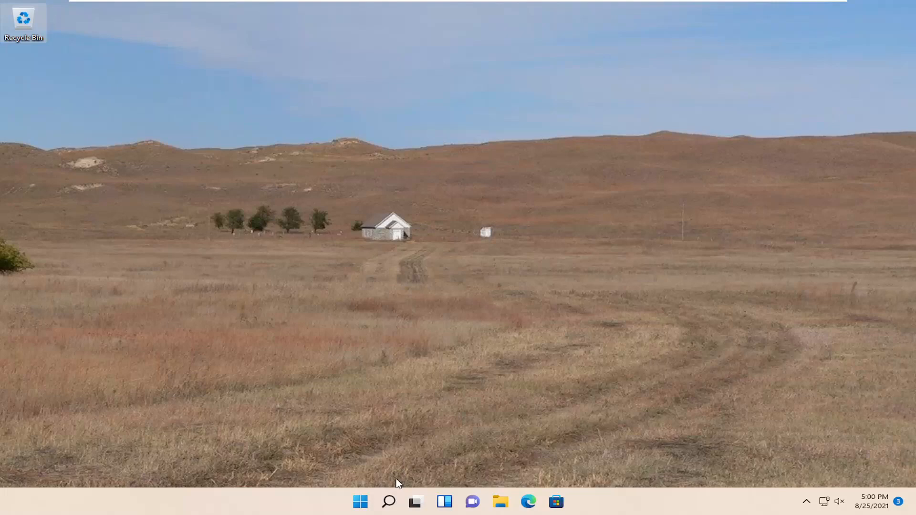
Launch Command Prompt as administrator from search and approve the UAC prompt.
{"action": "type", "text": "cmd"}
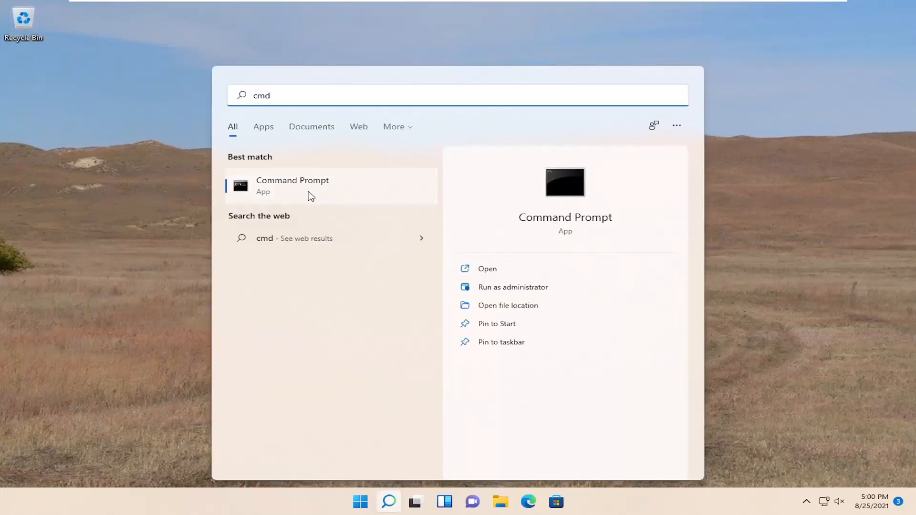
{"action": "mouse_move", "coordinate": [299, 192]}
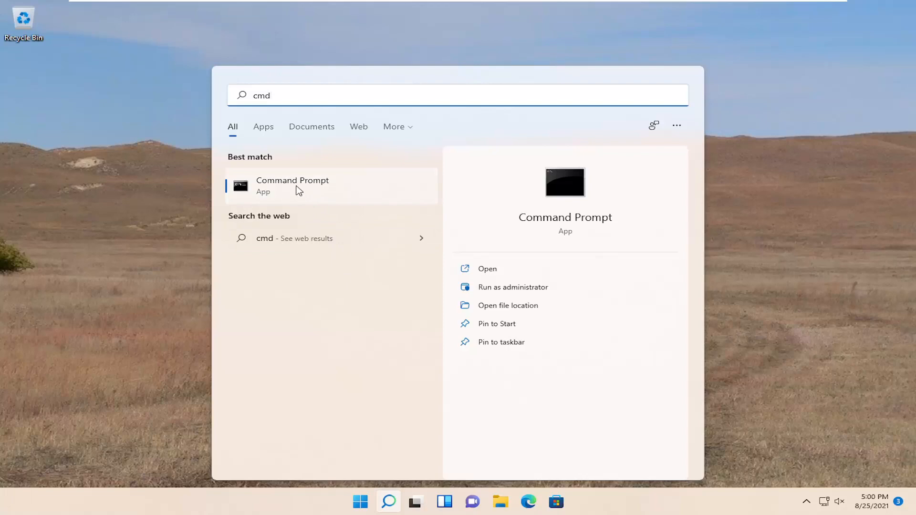
{"action": "right_click", "coordinate": [292, 186]}
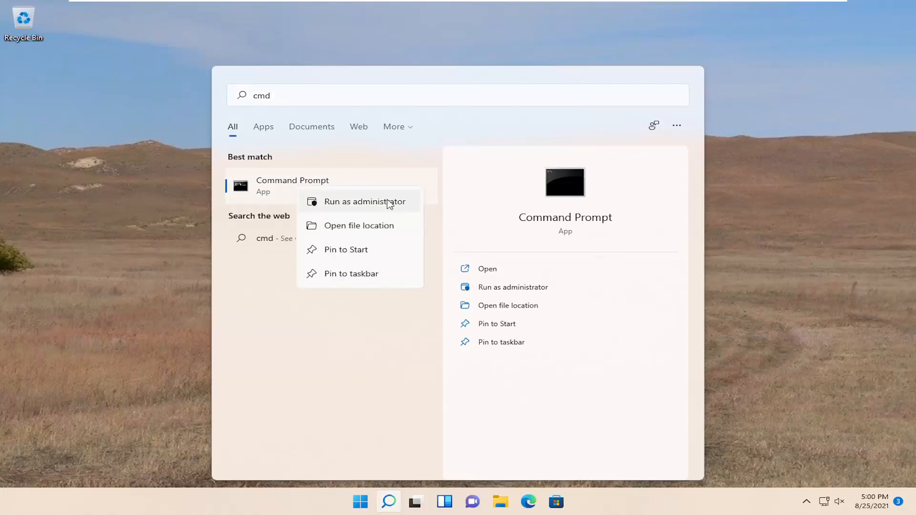
{"action": "left_click", "coordinate": [358, 201]}
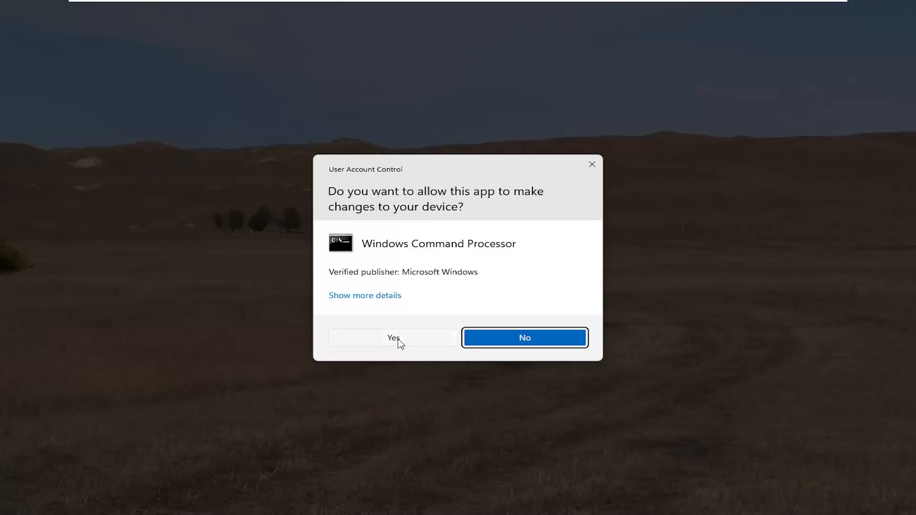
{"action": "left_click", "coordinate": [392, 338]}
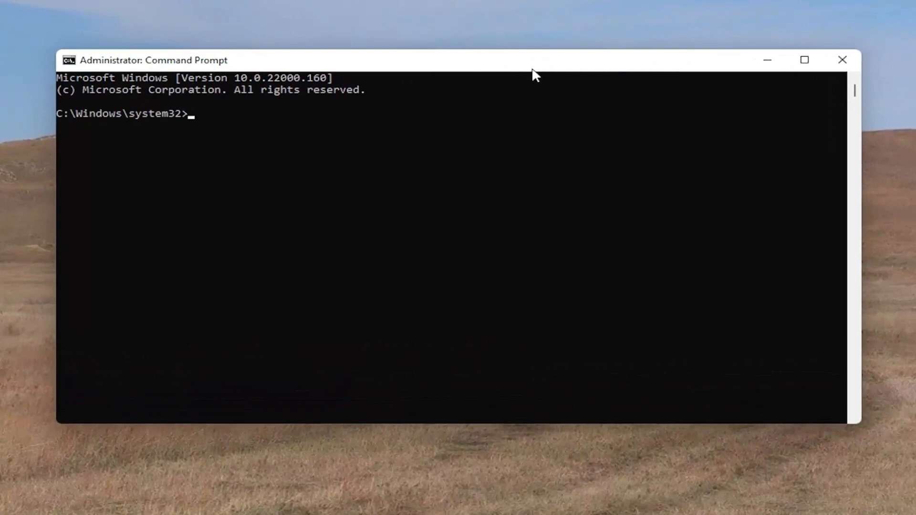
Flush the DNS resolver cache with ipconfig /flushdns.
{"action": "type", "text": "ipconfig /flushdns"}
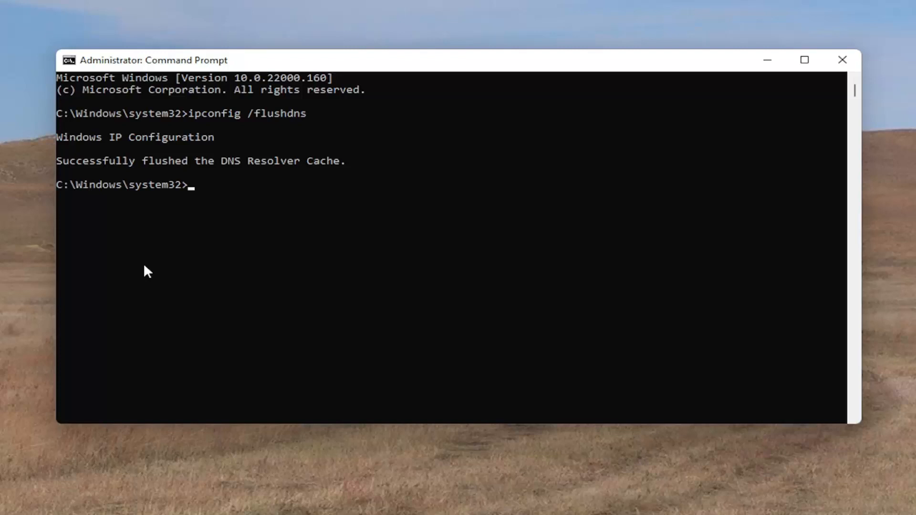
Enter the netsh winsock reset command at the prompt.
{"action": "type", "text": "netsh winsock re"}
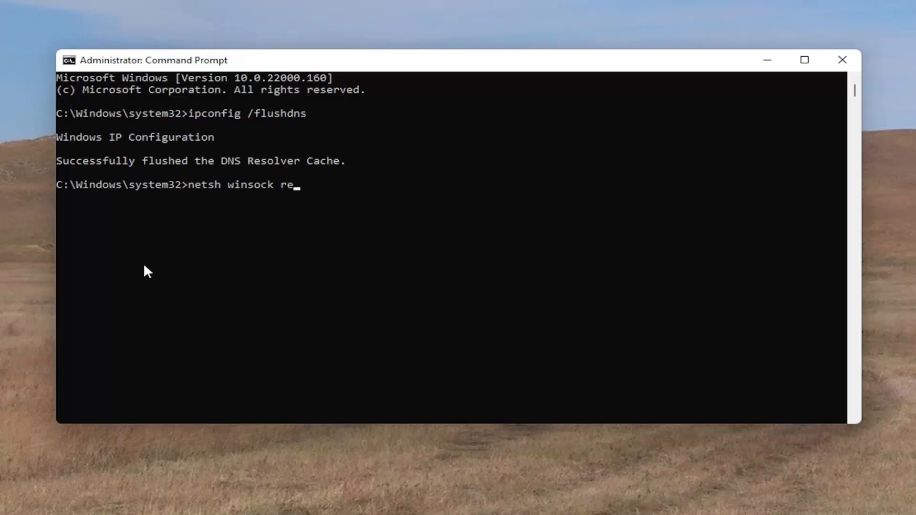
{"action": "type", "text": "set"}
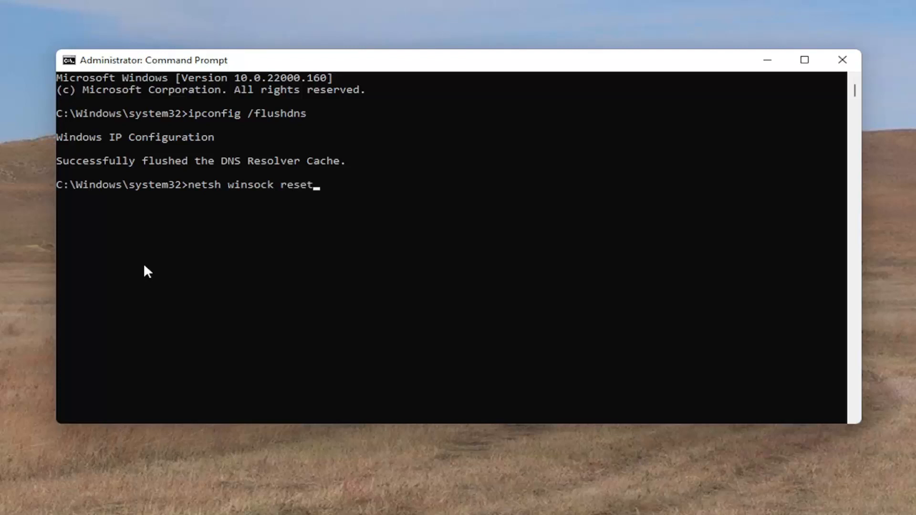
{"action": "mouse_move", "coordinate": [271, 196]}
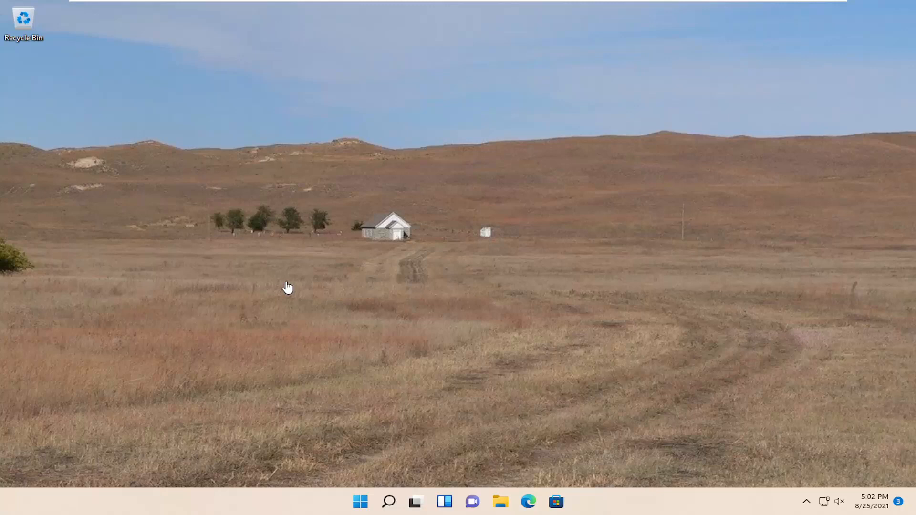
{"action": "mouse_move", "coordinate": [353, 448]}
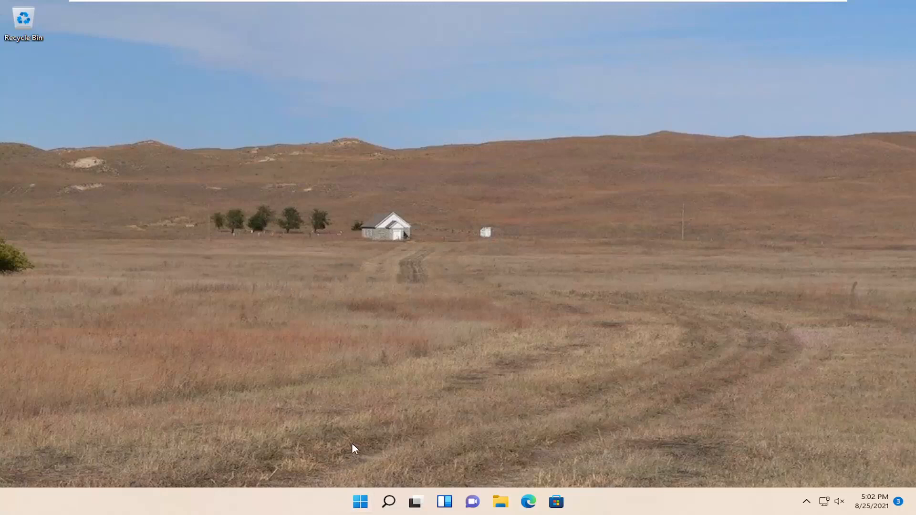
Find 'settings' in Windows search and launch the Settings app.
{"action": "left_click", "coordinate": [389, 501]}
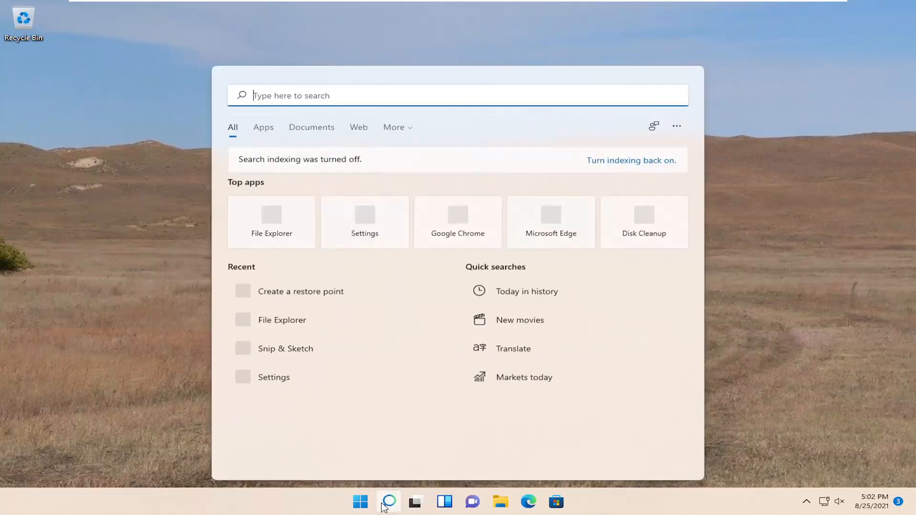
{"action": "type", "text": "settings"}
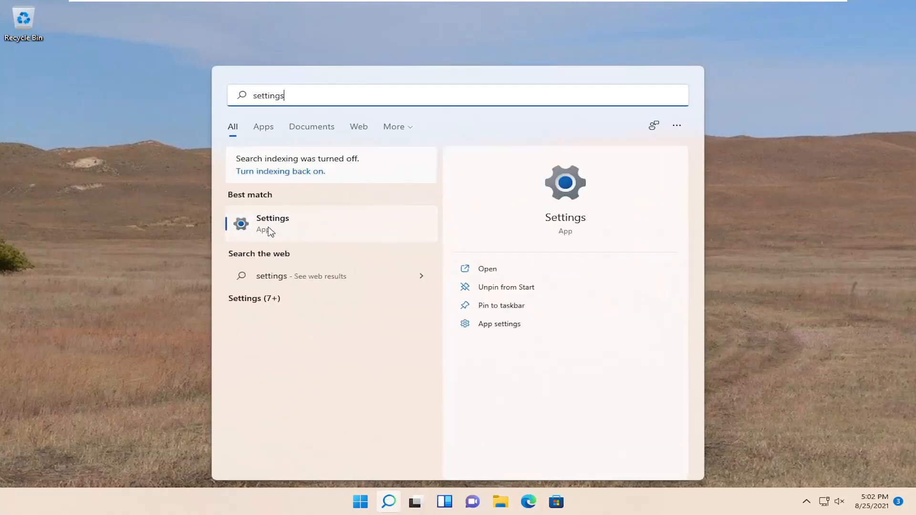
{"action": "left_click", "coordinate": [272, 223]}
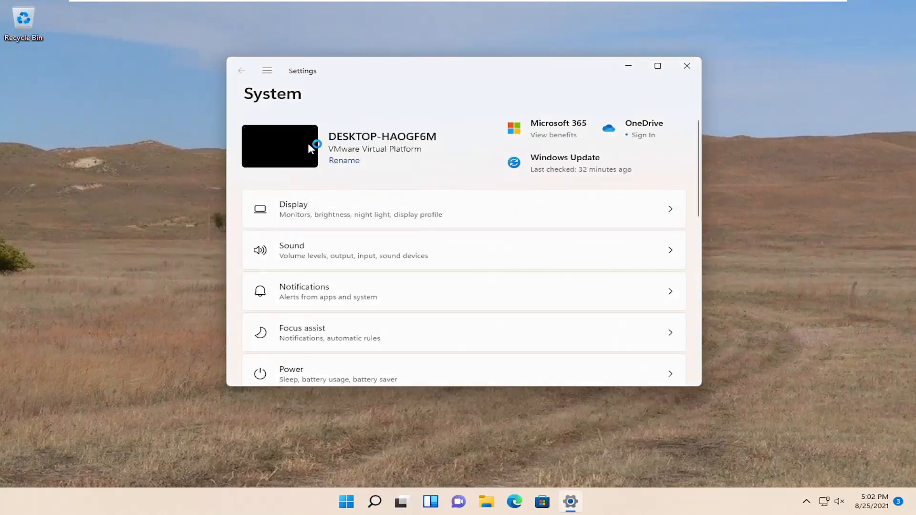
{"action": "mouse_move", "coordinate": [267, 71]}
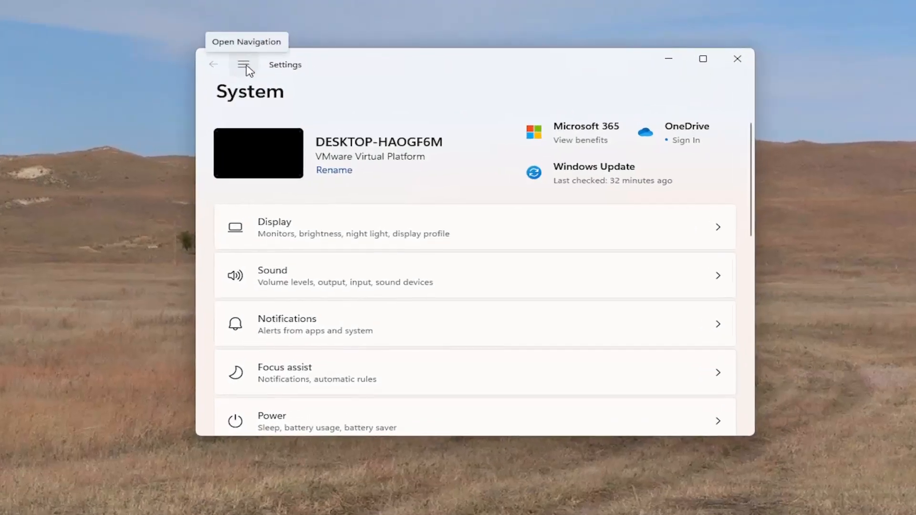
Go to Network & internet and reach its Advanced network settings page.
{"action": "left_click", "coordinate": [243, 64]}
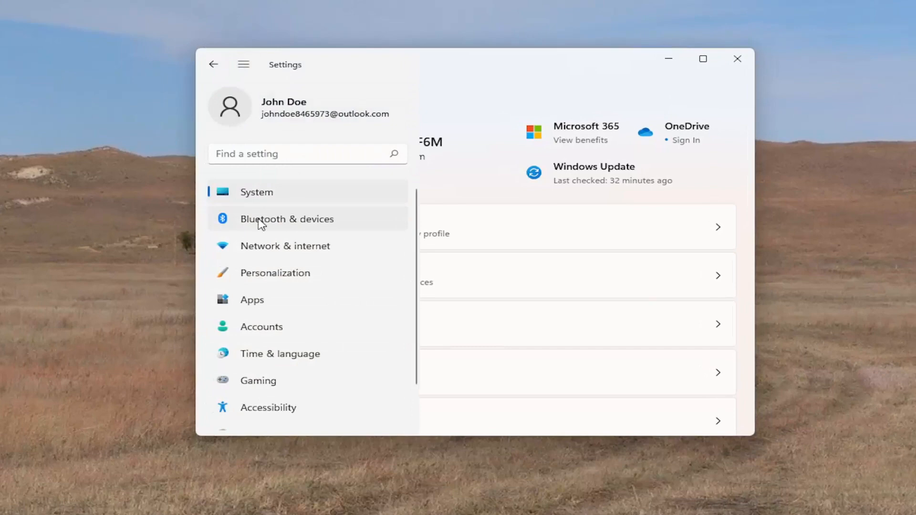
{"action": "left_click", "coordinate": [286, 246]}
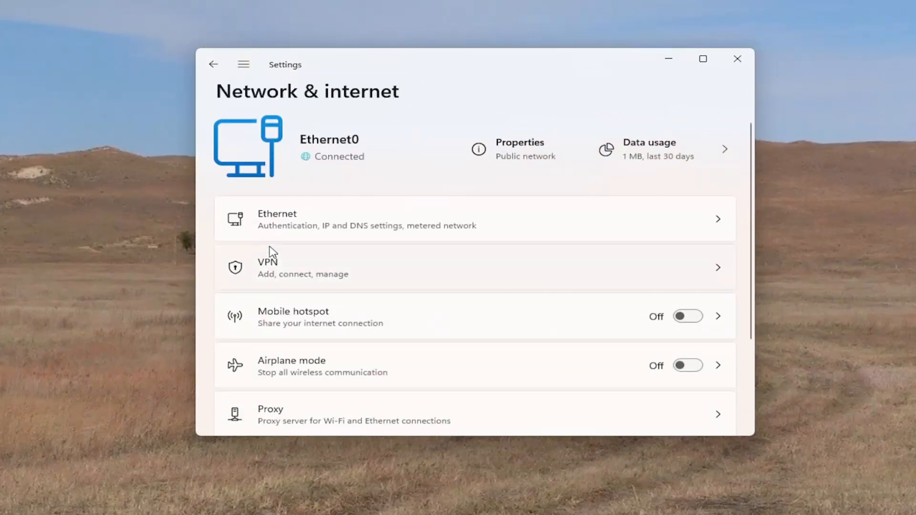
{"action": "scroll", "scroll_direction": "down", "scroll_amount": 3}
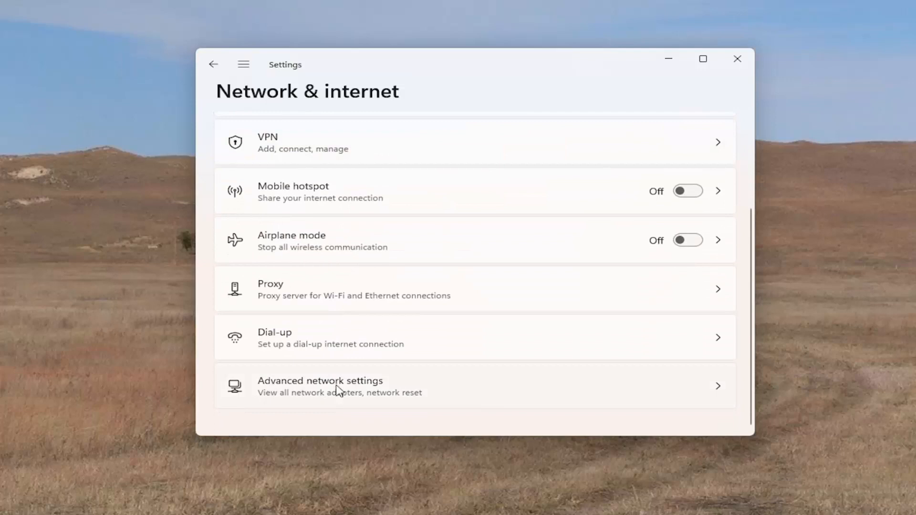
{"action": "left_click", "coordinate": [321, 385]}
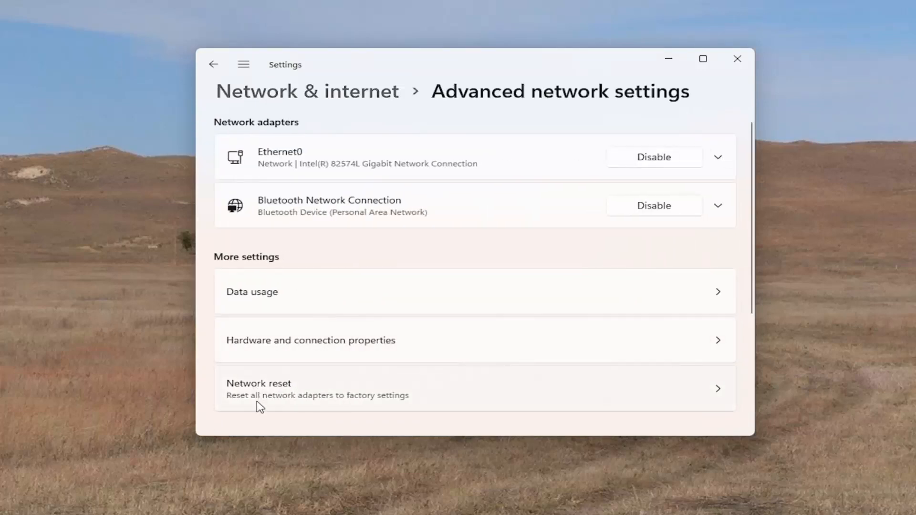
{"action": "mouse_move", "coordinate": [403, 402]}
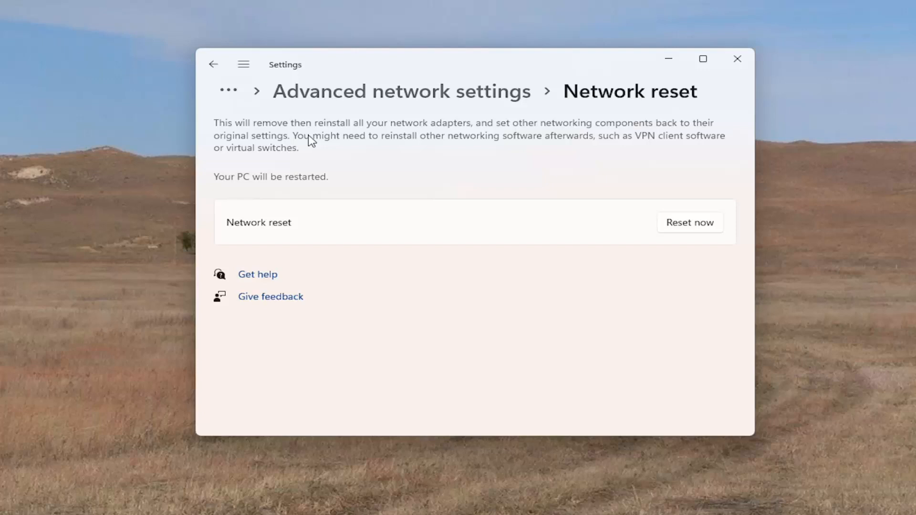
{"action": "mouse_move", "coordinate": [338, 197]}
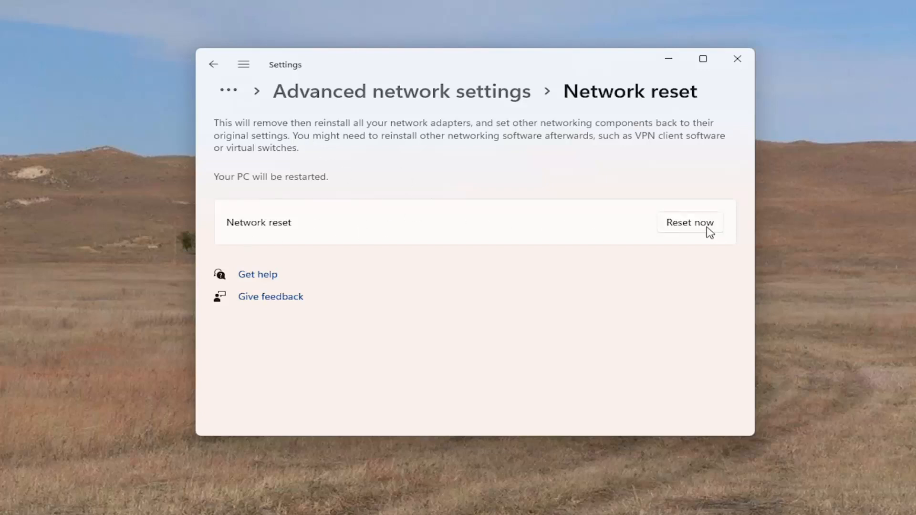
Run Reset now, confirm it, dismiss the sign-out notice and restart the PC.
{"action": "left_click", "coordinate": [689, 223]}
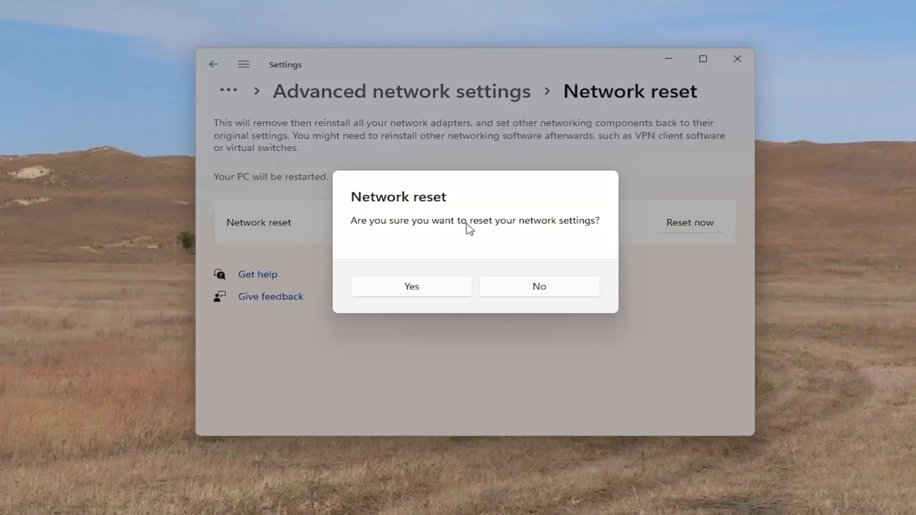
{"action": "left_click", "coordinate": [410, 286]}
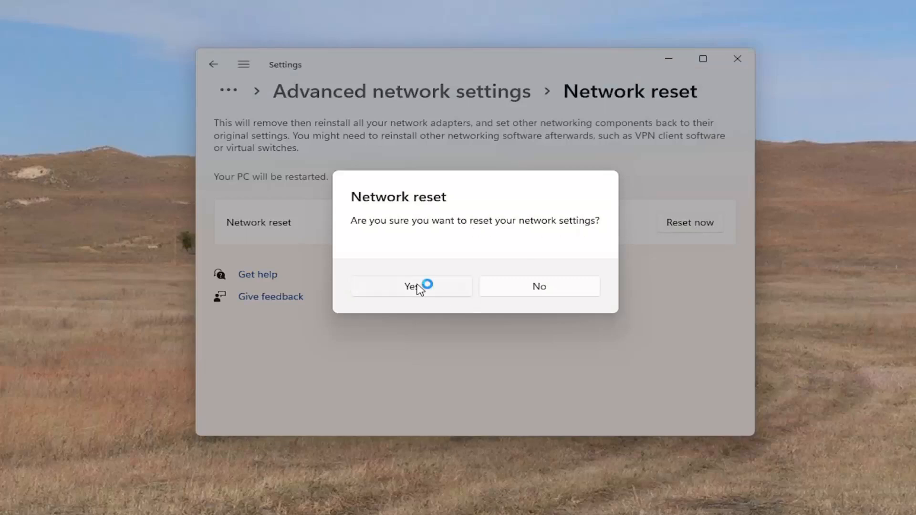
{"action": "left_click", "coordinate": [411, 286]}
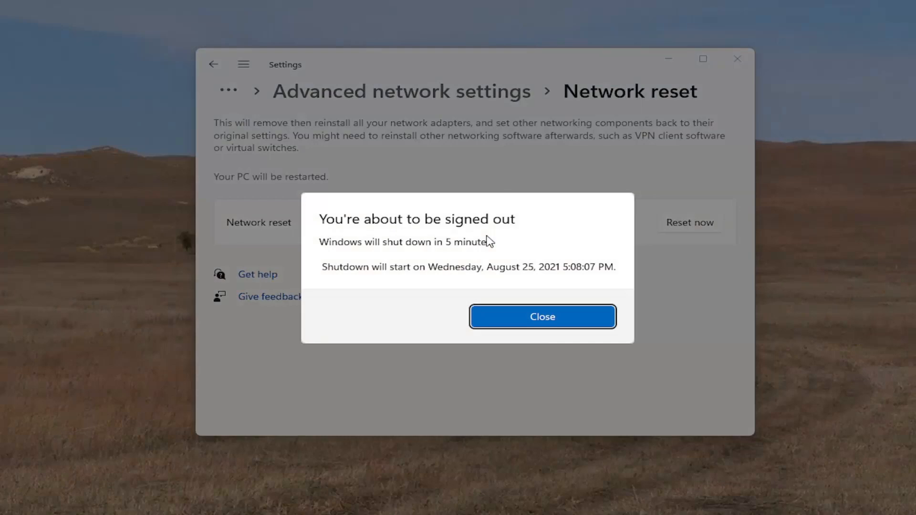
{"action": "left_click", "coordinate": [542, 316]}
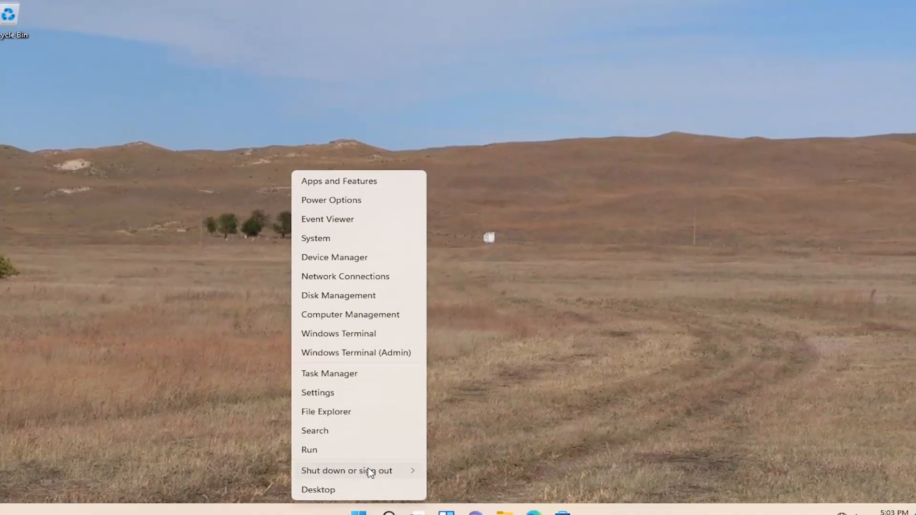
{"action": "left_click", "coordinate": [345, 470]}
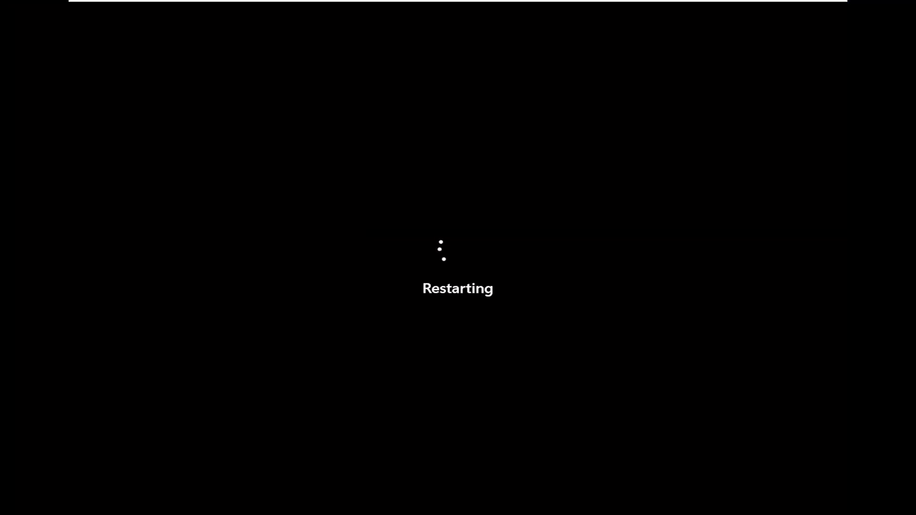